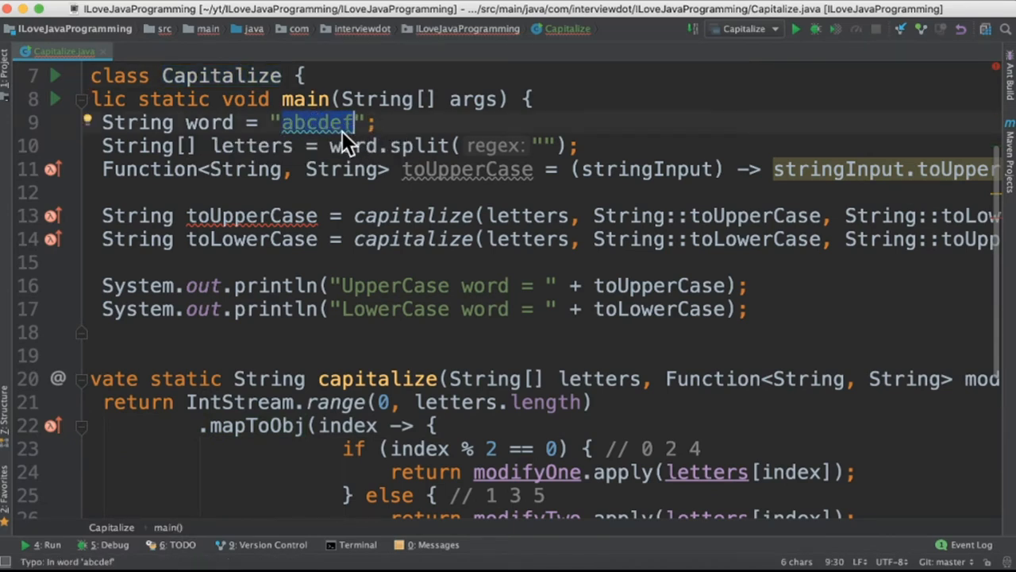
mouse_move(346, 163)
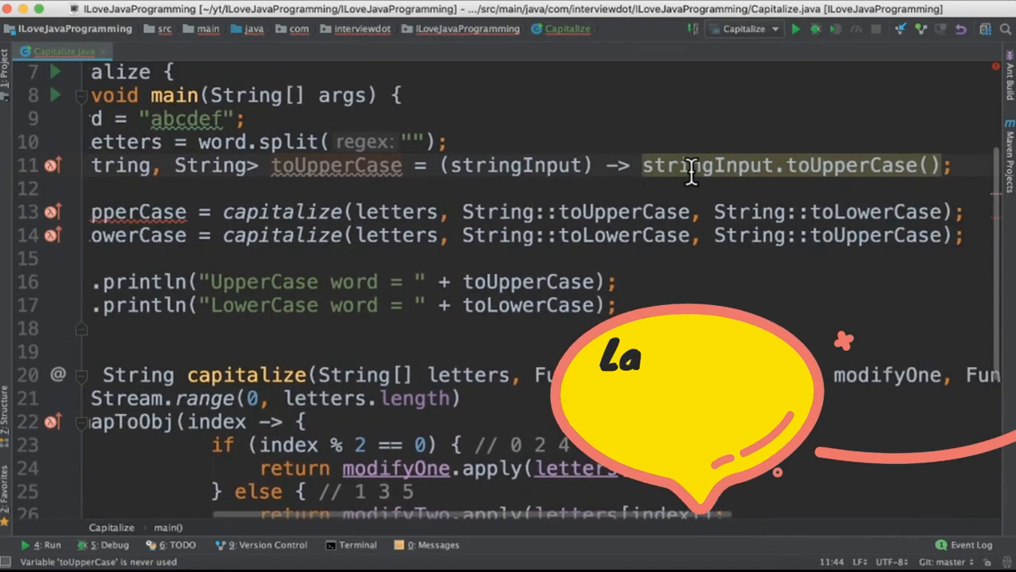
Select the lambda to replace it with the String::toUpperCase method reference
double_click(510, 164)
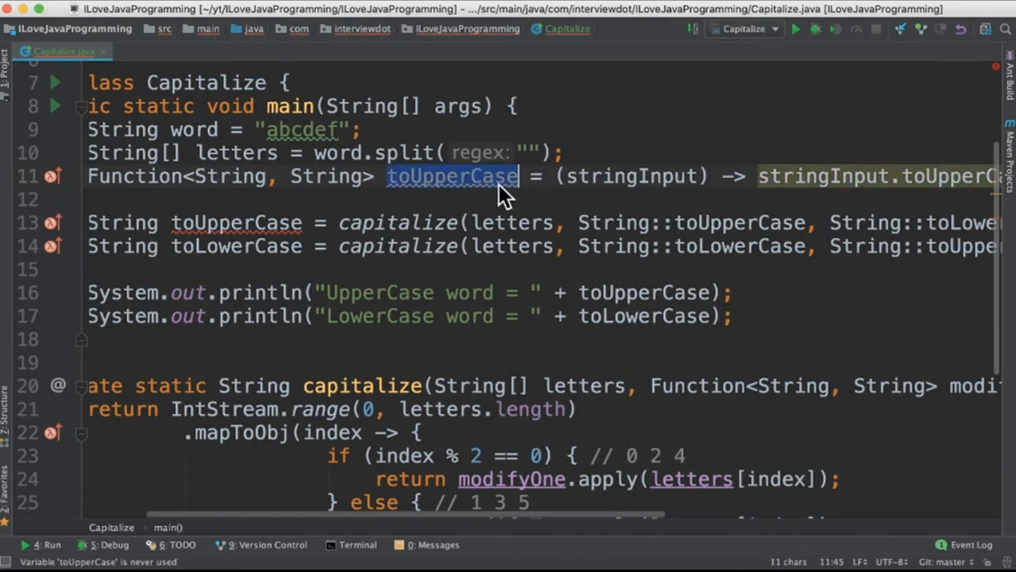
mouse_move(747, 389)
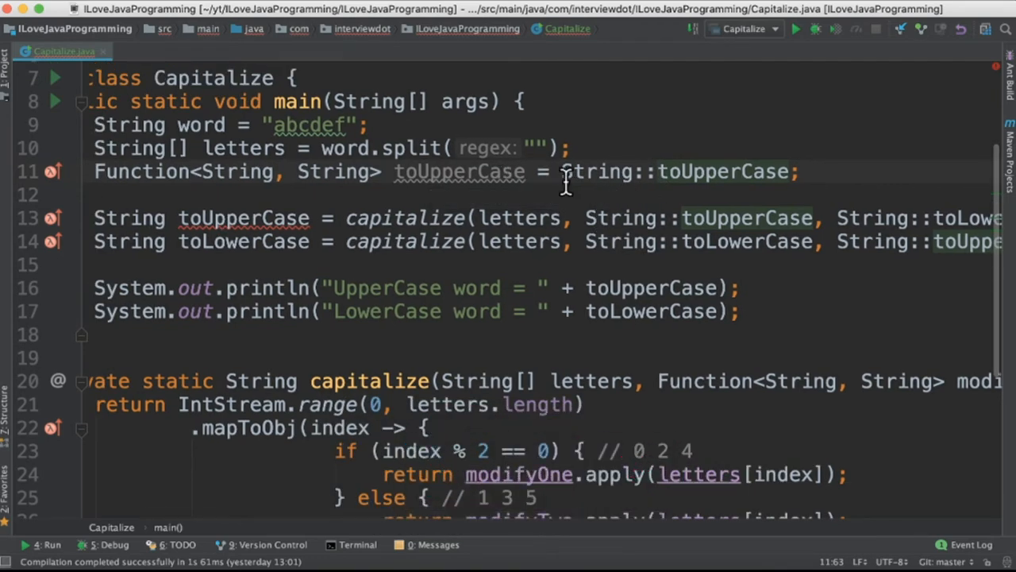
mouse_move(543, 171)
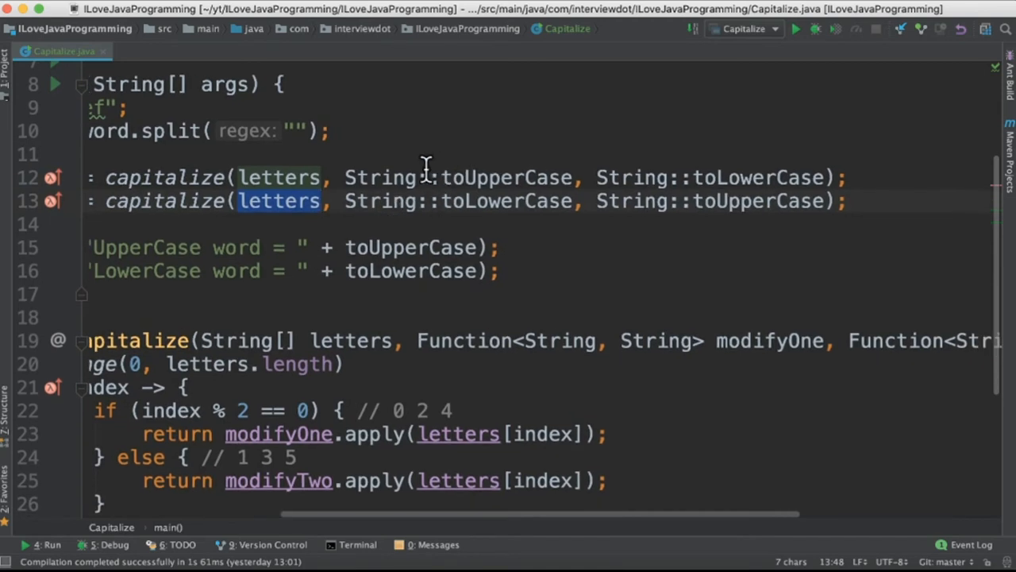
mouse_move(691, 176)
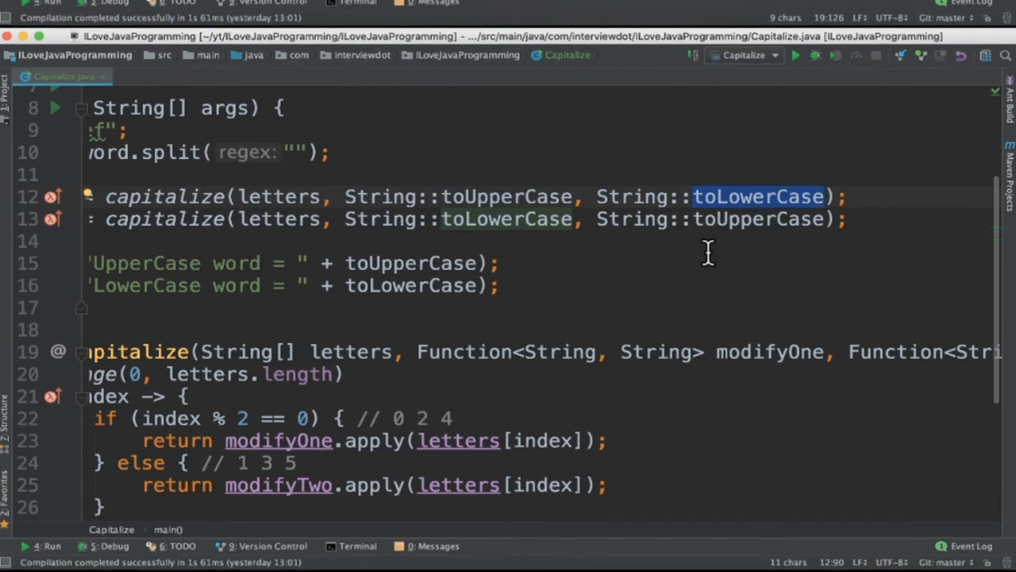
Run Capitalize, printing UpperCase word = AbCdEf and LowerCase word = aBcDeF
scroll(down, 3)
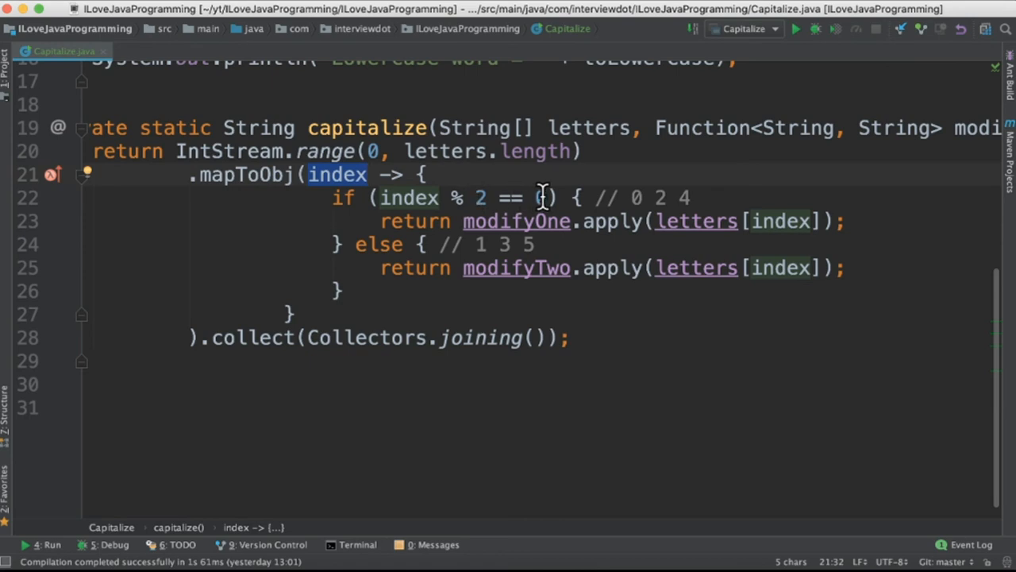
click(601, 220)
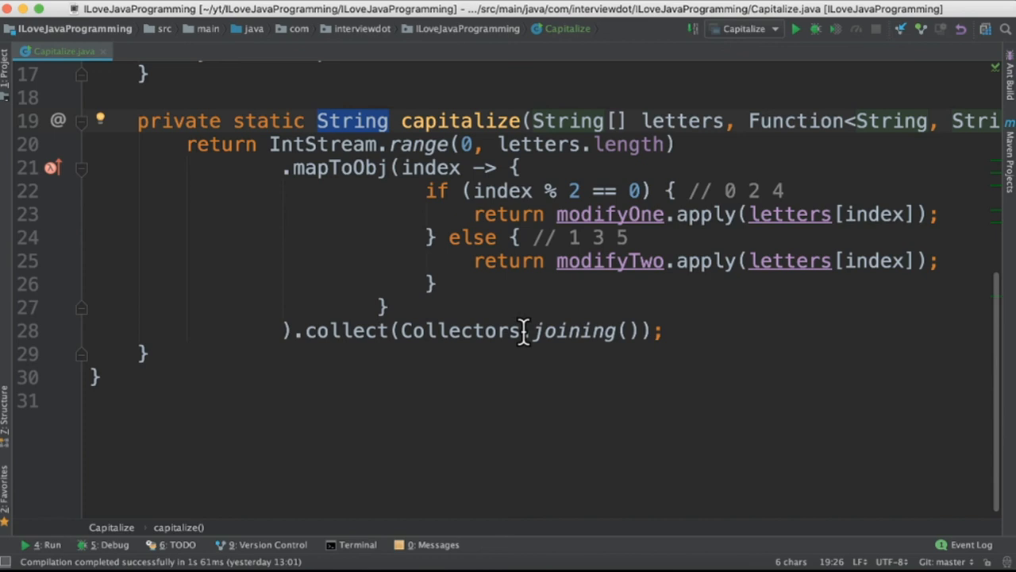
click(795, 29)
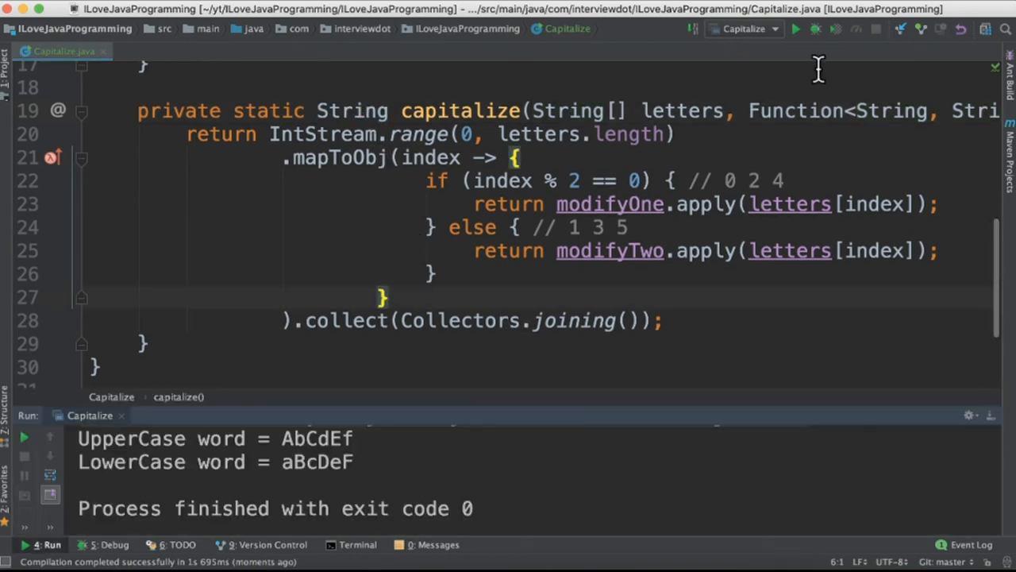
mouse_move(356, 464)
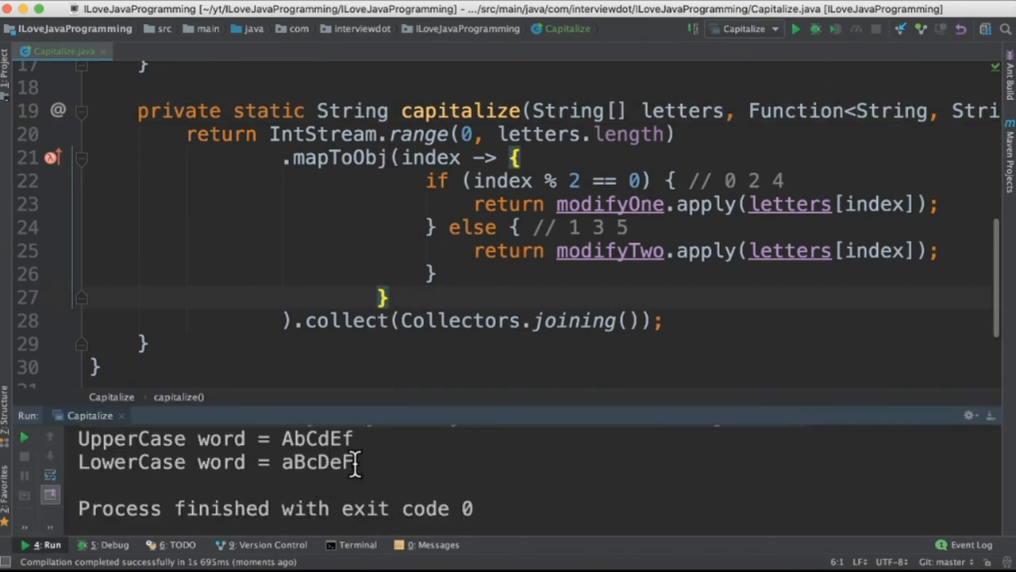